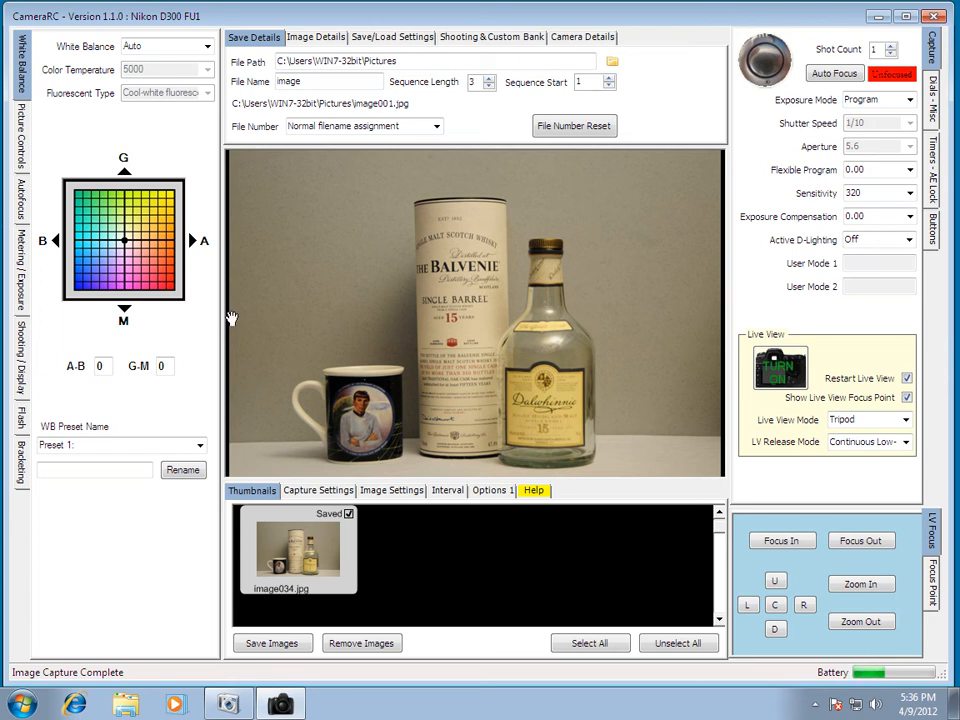
{"action": "mouse_move", "coordinate": [445, 280]}
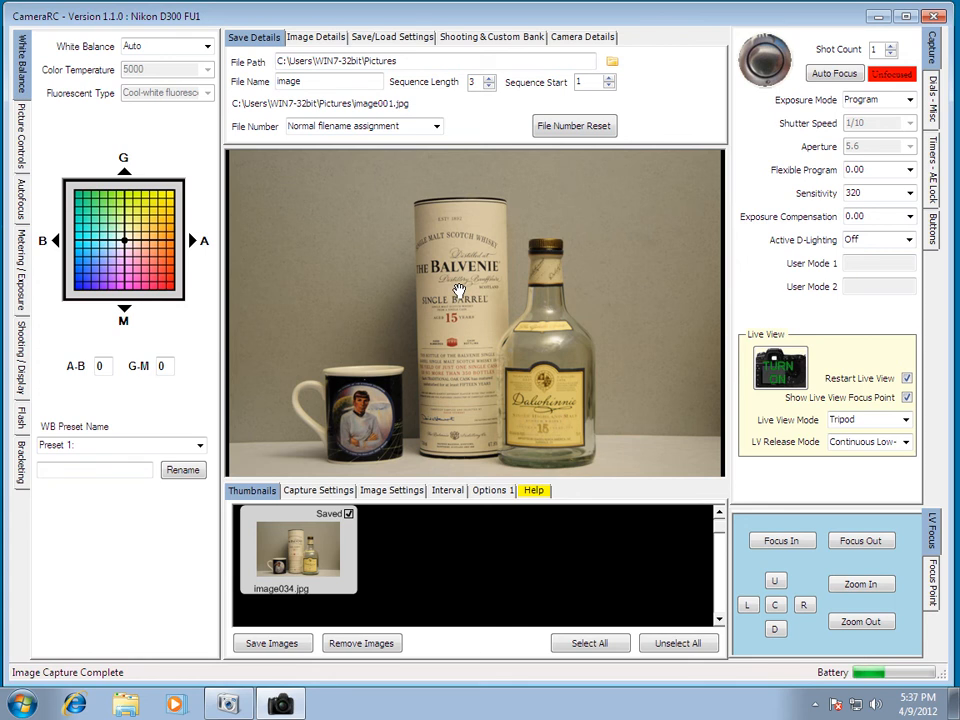
{"action": "mouse_move", "coordinate": [780, 60]}
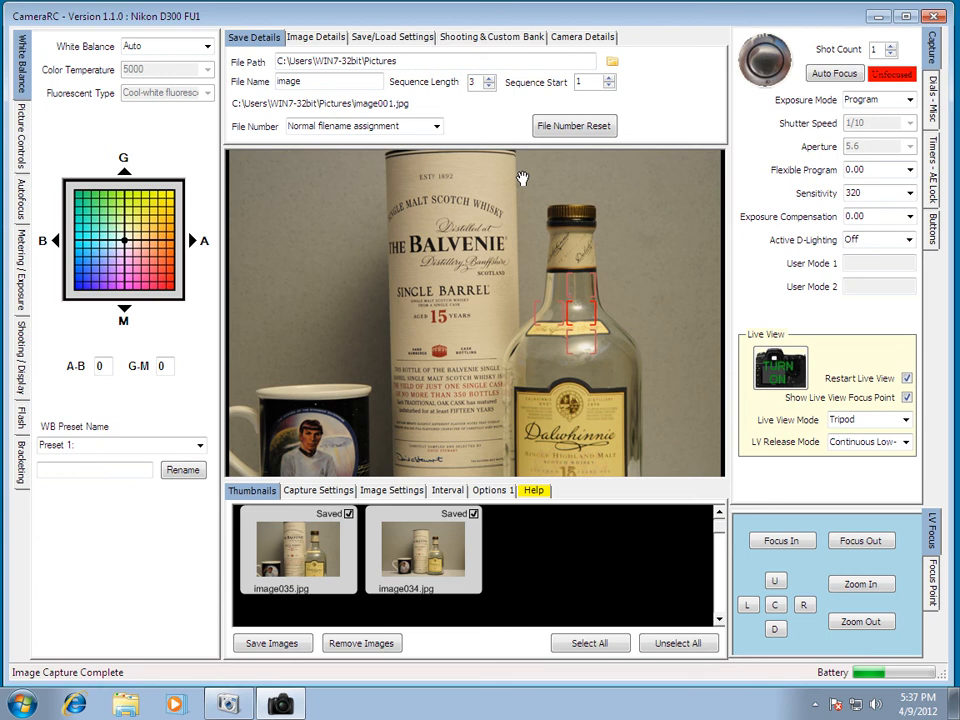
{"action": "mouse_move", "coordinate": [524, 168]}
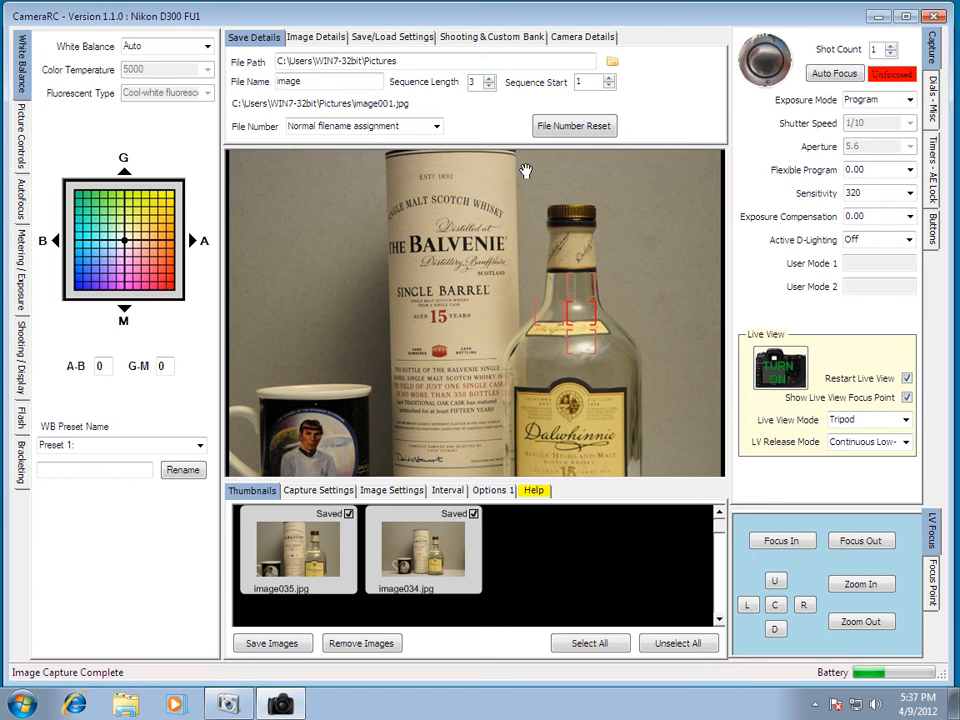
{"action": "mouse_move", "coordinate": [537, 168]}
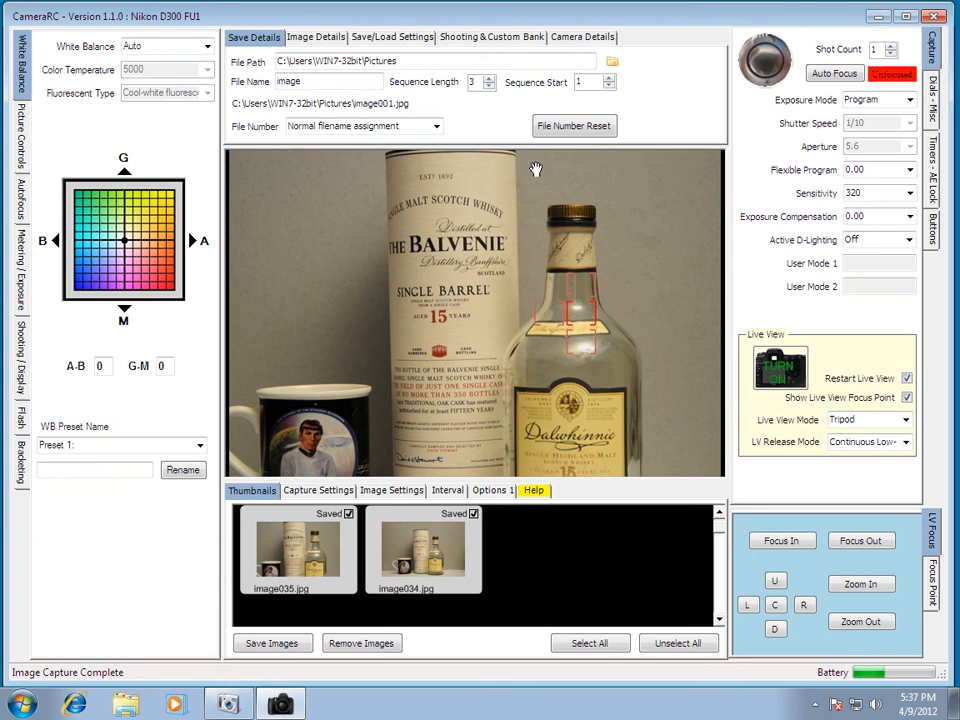
{"action": "mouse_move", "coordinate": [543, 171]}
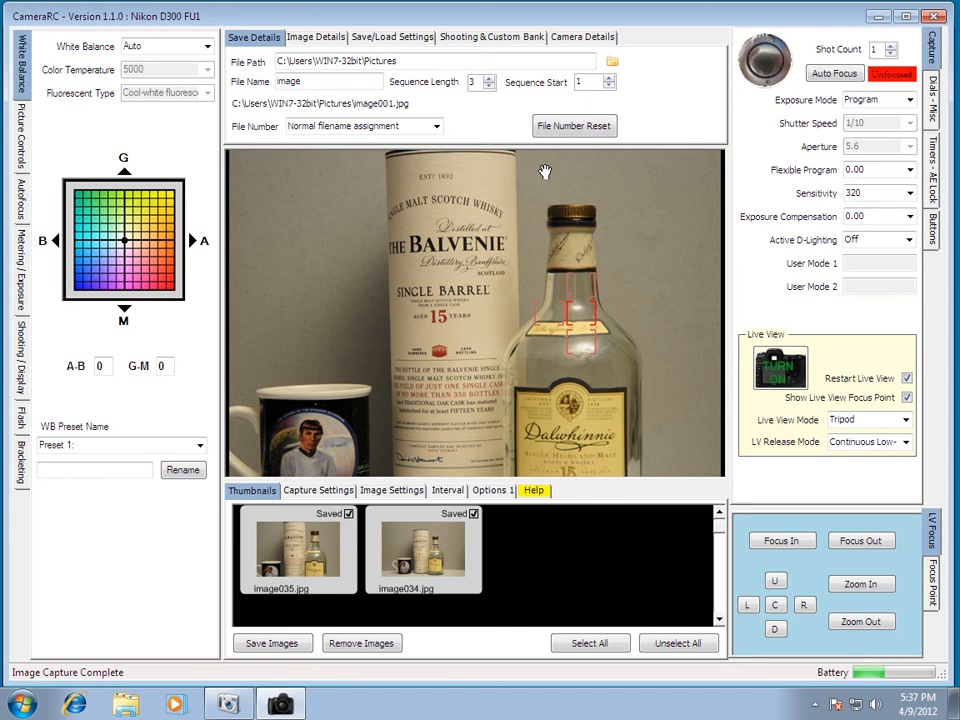
- Enable Show Histogram and Show Image Tags in the capture display options
{"action": "left_click", "coordinate": [491, 490]}
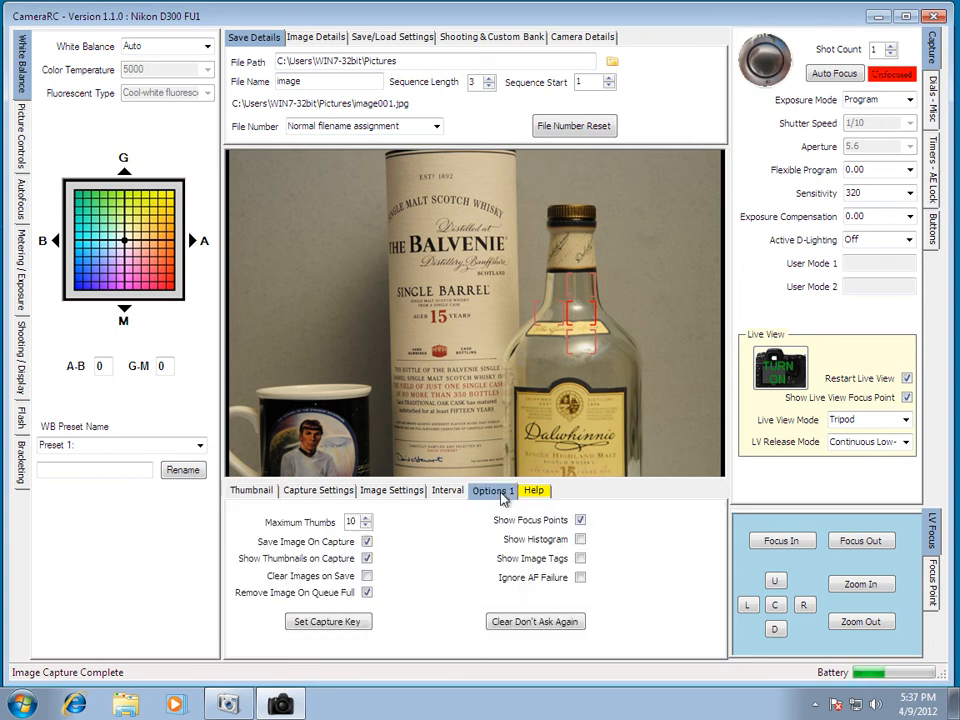
{"action": "left_click", "coordinate": [580, 539]}
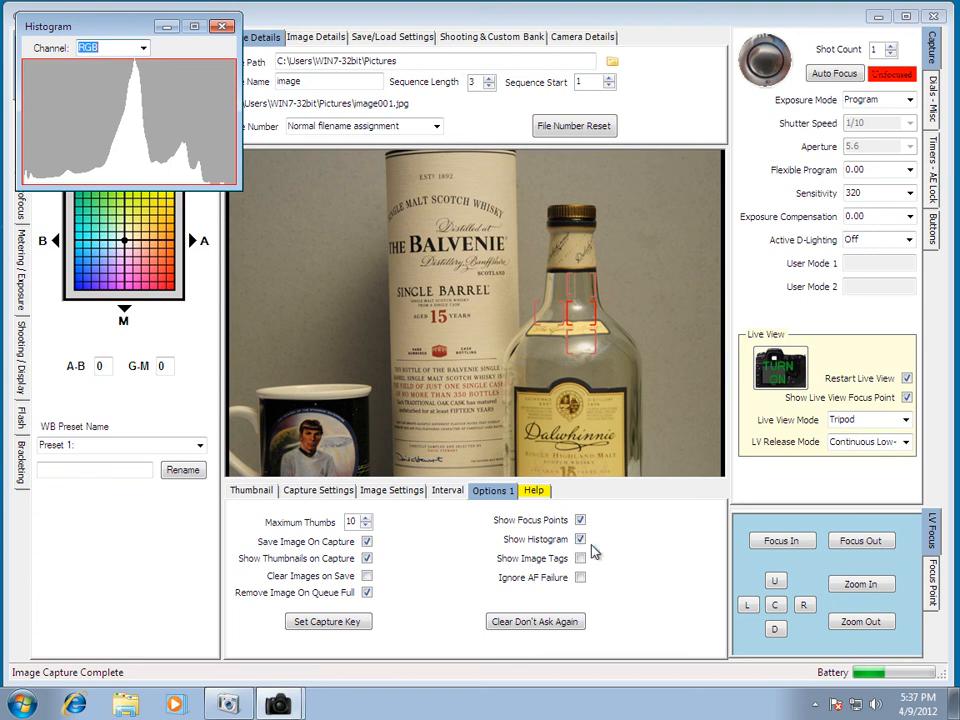
{"action": "left_click", "coordinate": [580, 558]}
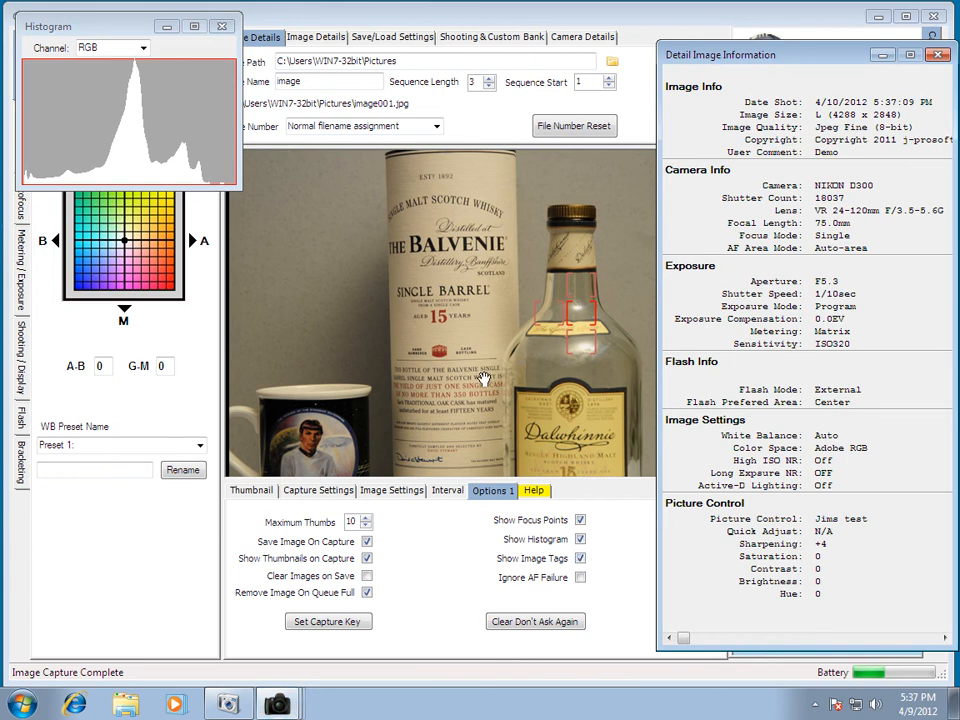
{"action": "mouse_move", "coordinate": [464, 326]}
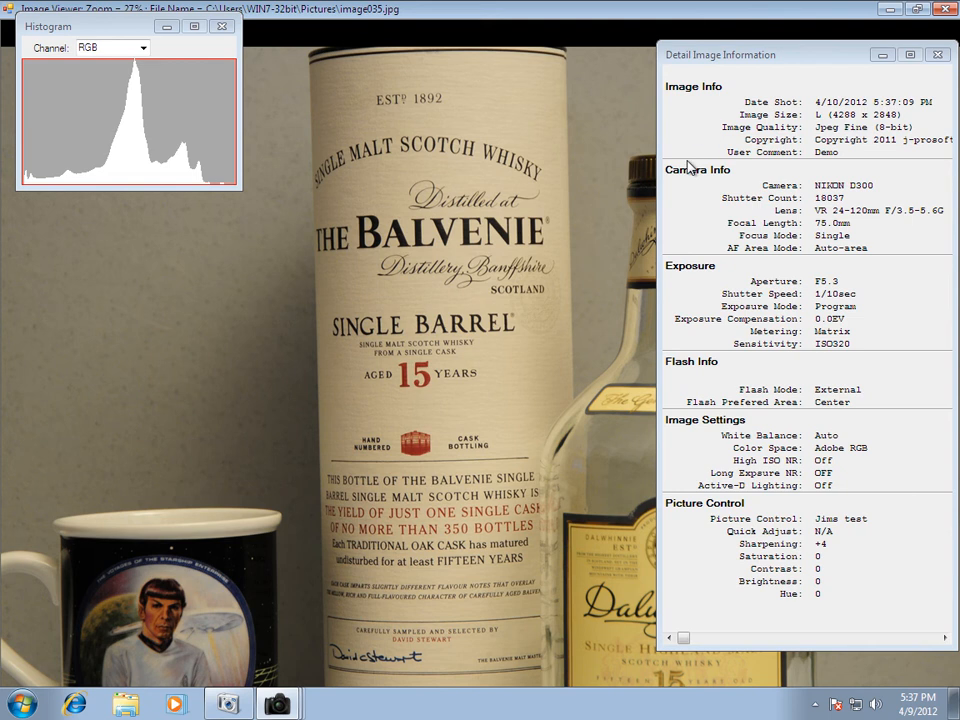
{"action": "mouse_move", "coordinate": [710, 158]}
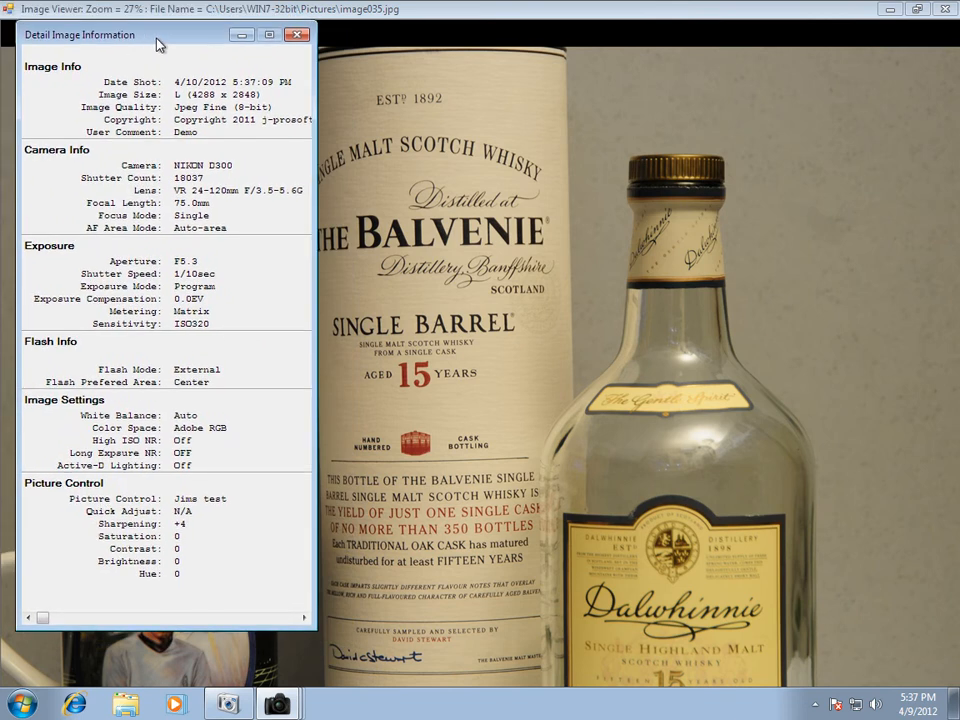
{"action": "left_click", "coordinate": [299, 37]}
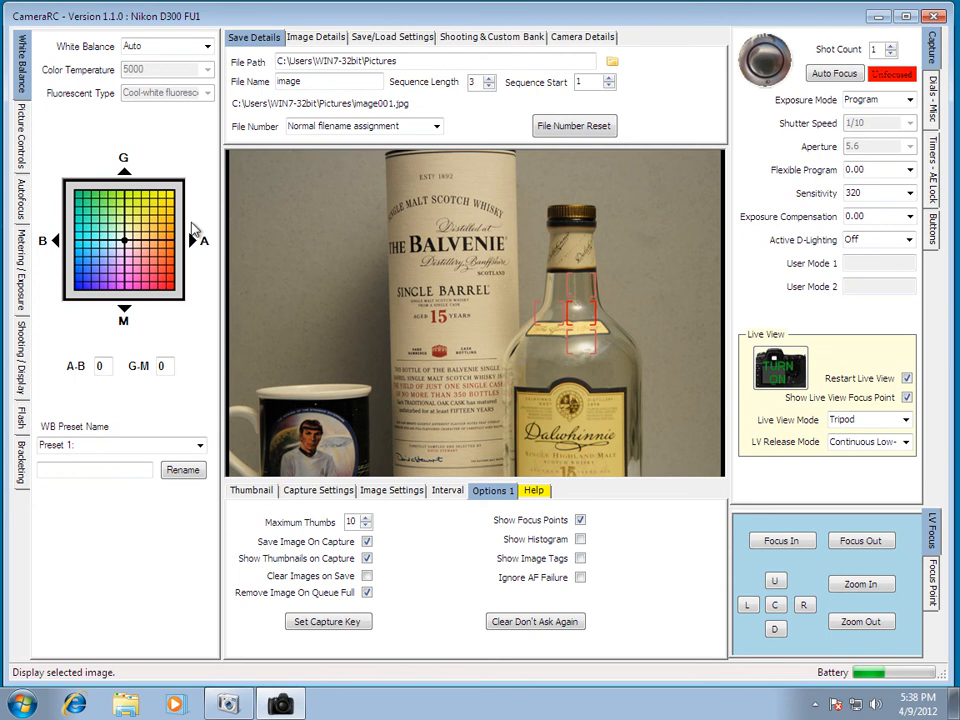
{"action": "mouse_move", "coordinate": [710, 318]}
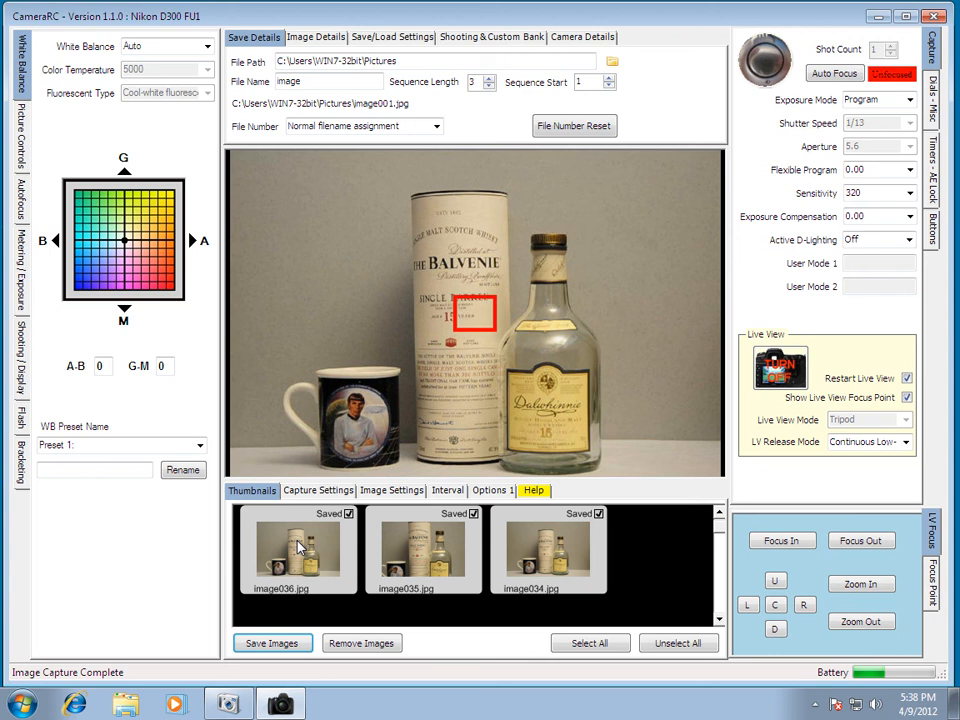
- Select the new image036 thumbnail and return to the live preview
{"action": "left_click", "coordinate": [297, 550]}
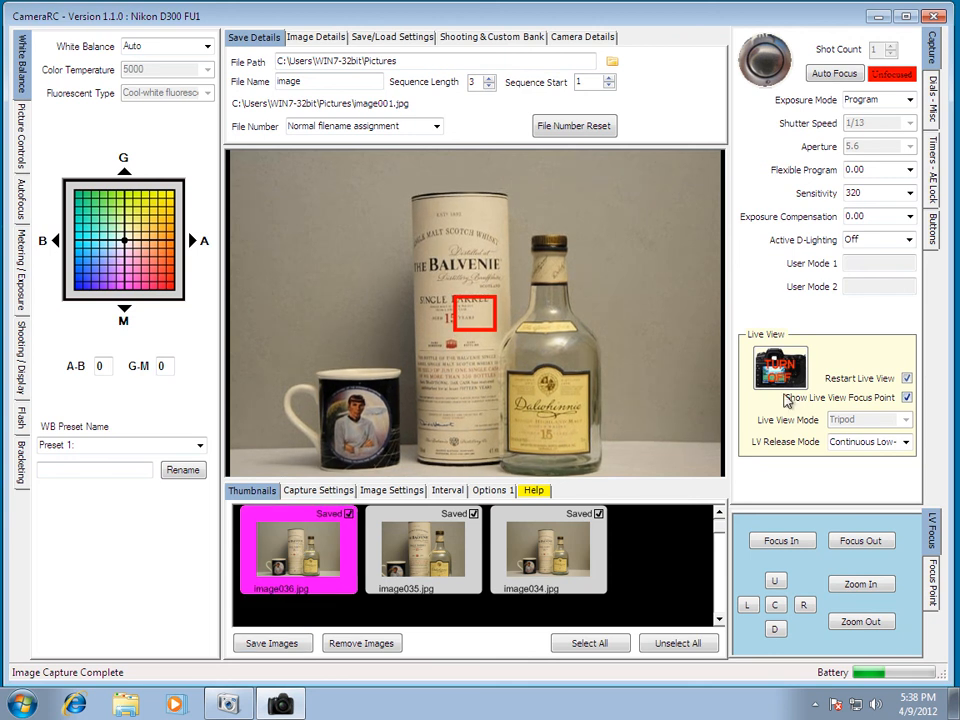
{"action": "left_click", "coordinate": [776, 369]}
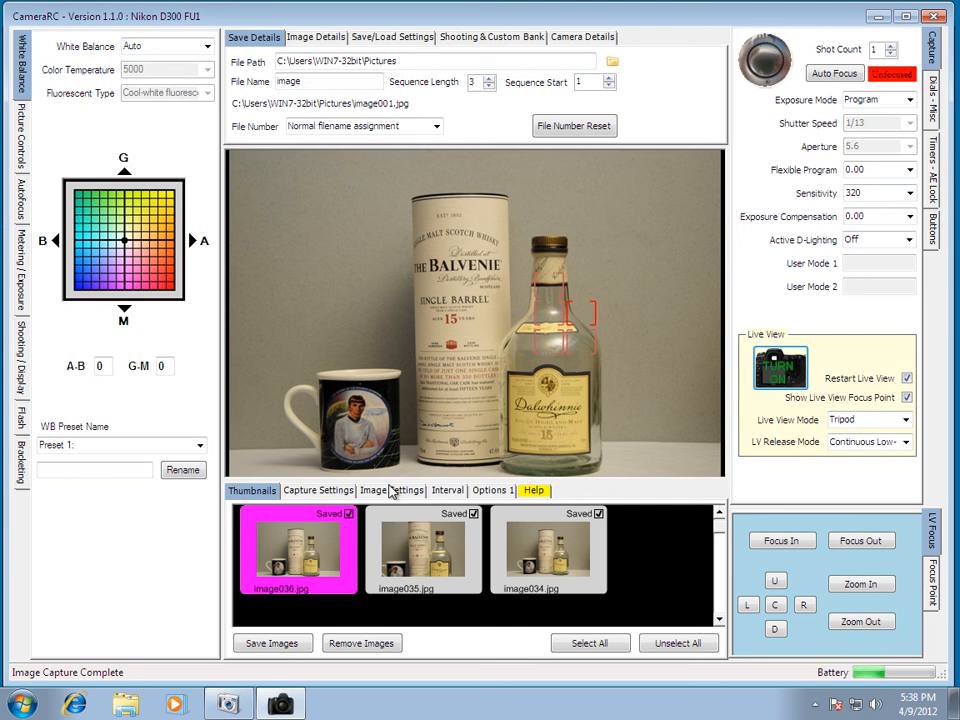
{"action": "mouse_move", "coordinate": [388, 492]}
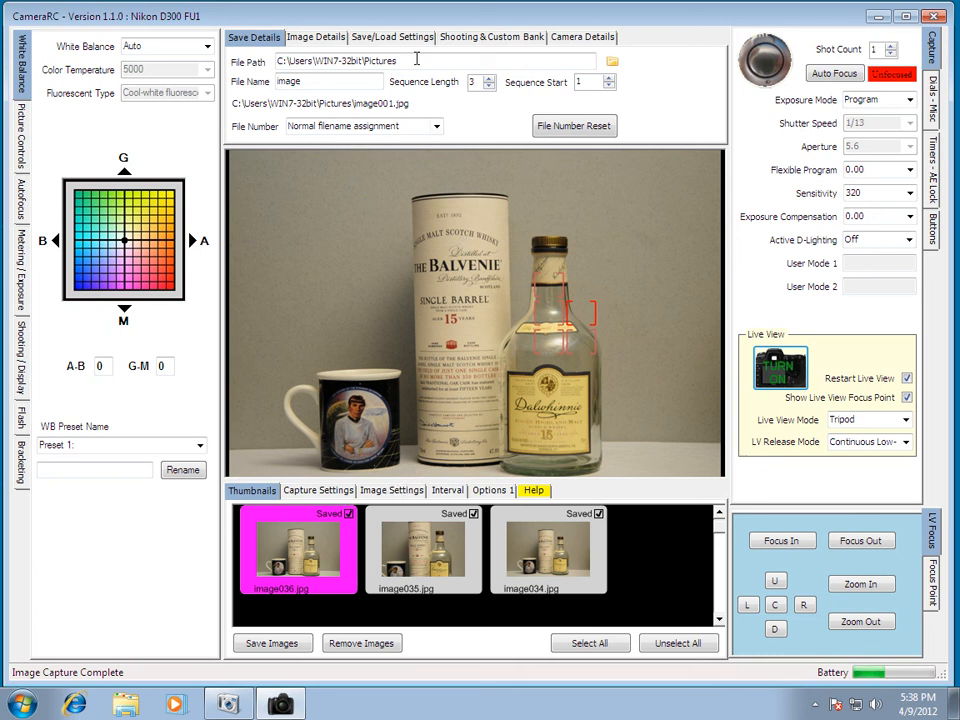
- Enter 'Whisky Bottles Demo' as the image comment and show the Save/Load Settings page
{"action": "left_click", "coordinate": [315, 37]}
{"action": "type", "text": "W"}
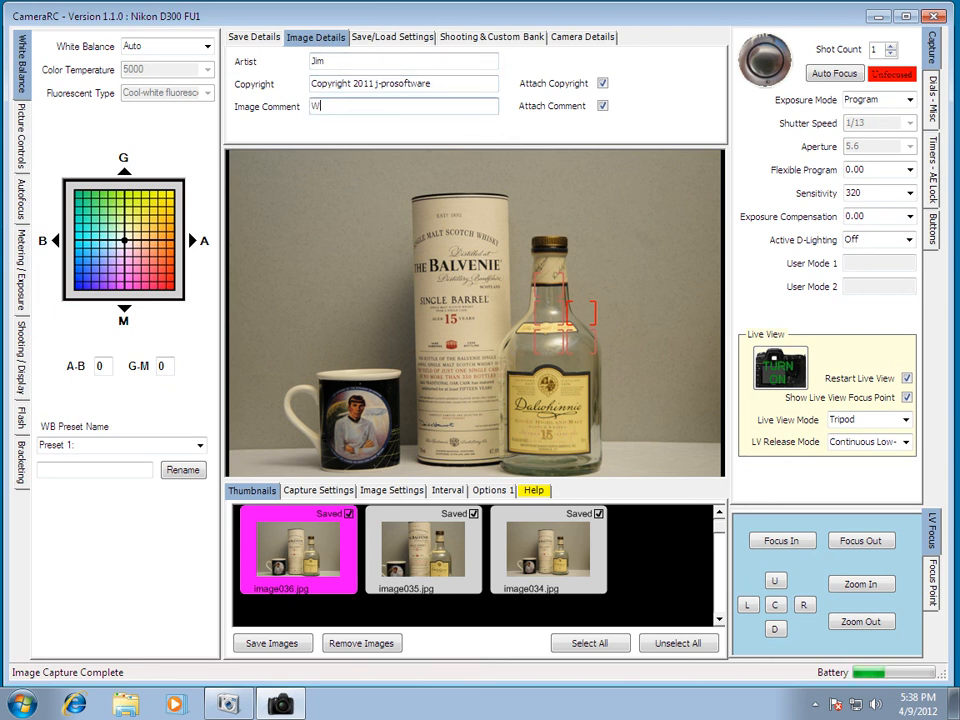
{"action": "type", "text": "hisky Bottles Demo"}
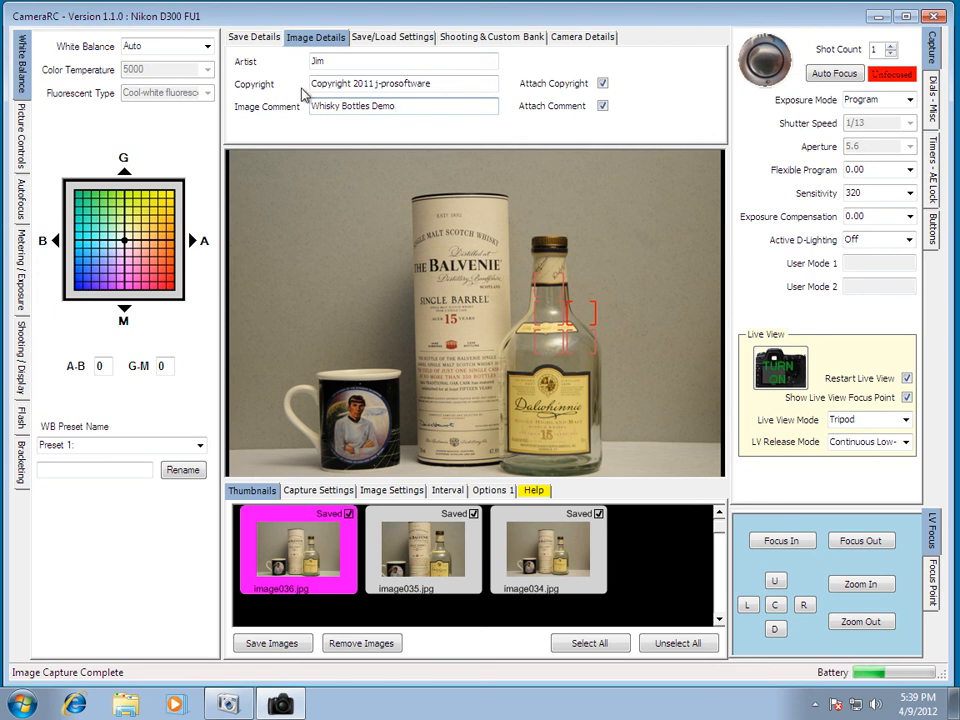
{"action": "left_click", "coordinate": [392, 37]}
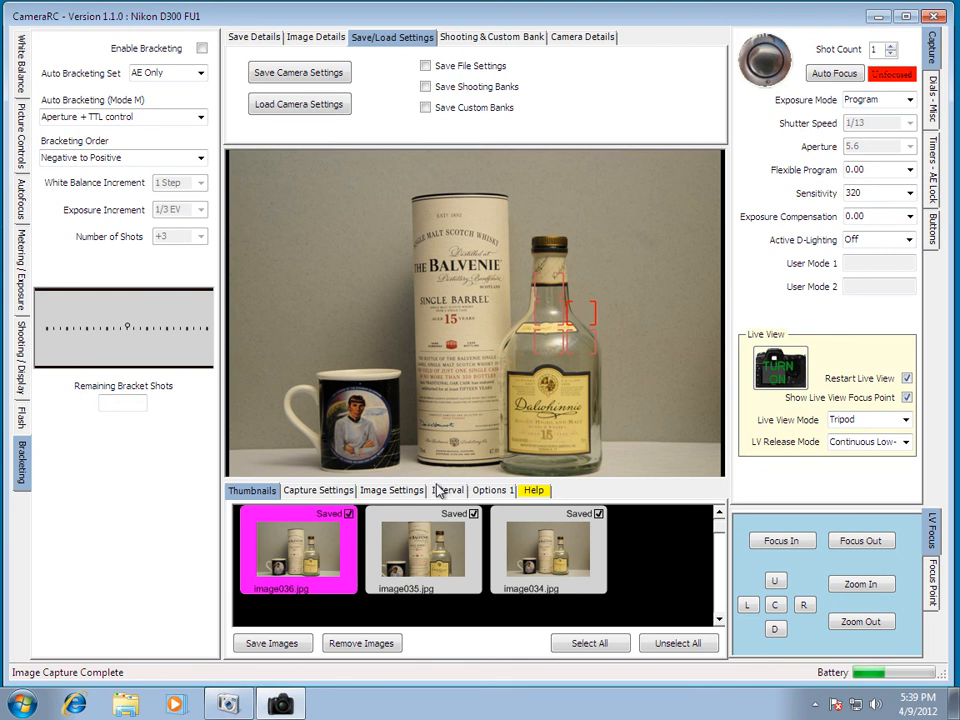
- Show the Interval tab with number-of-shots mode and a 5-second shot interval
{"action": "left_click", "coordinate": [447, 491]}
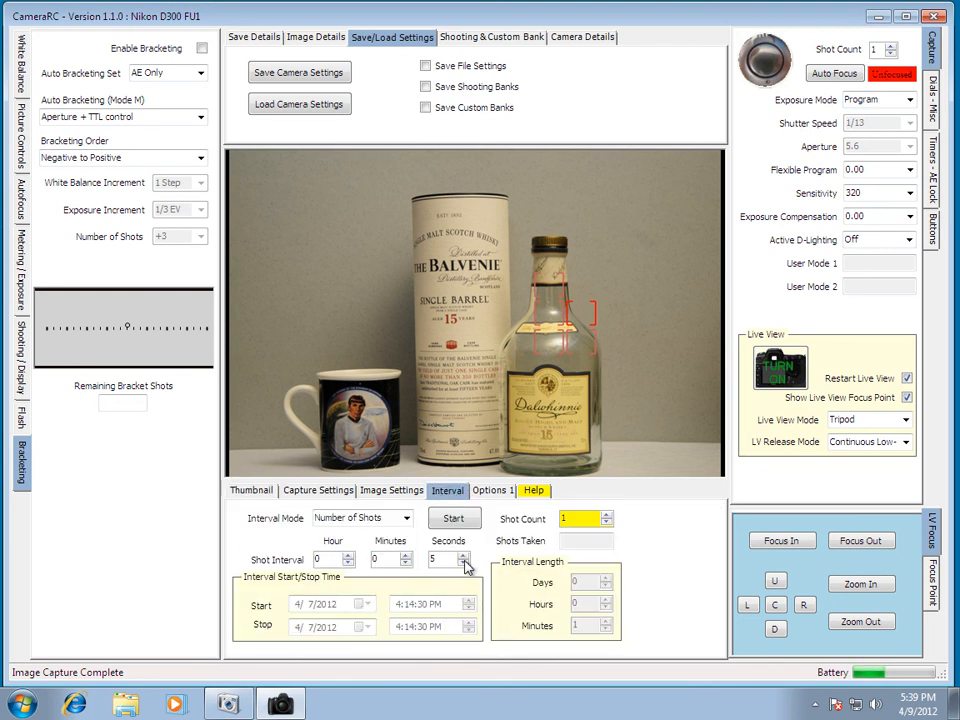
{"action": "mouse_move", "coordinate": [464, 570]}
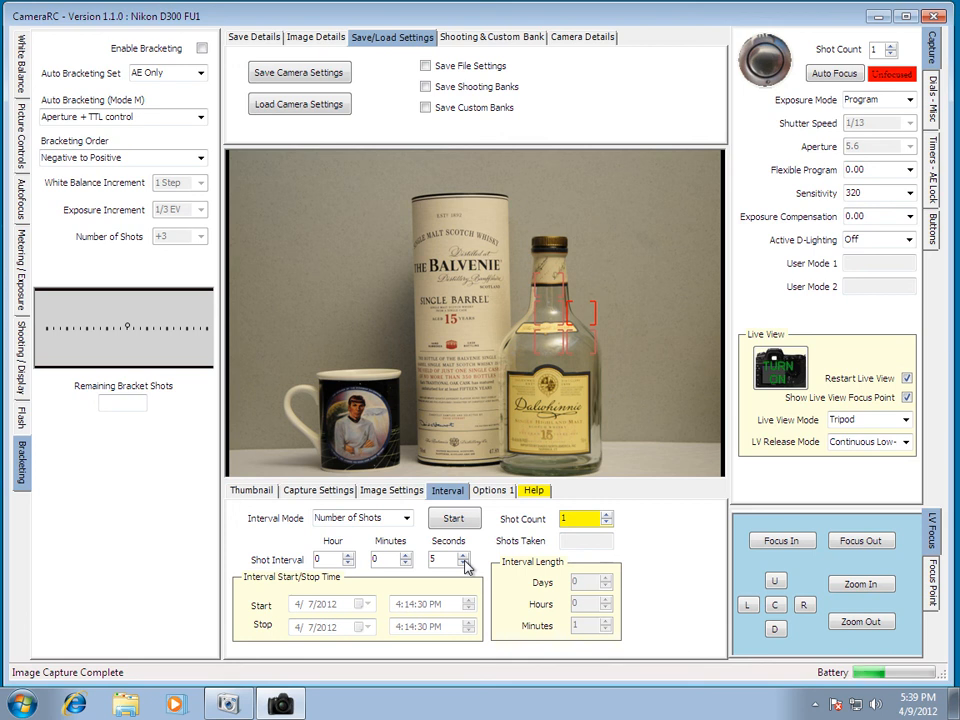
{"action": "mouse_move", "coordinate": [585, 379]}
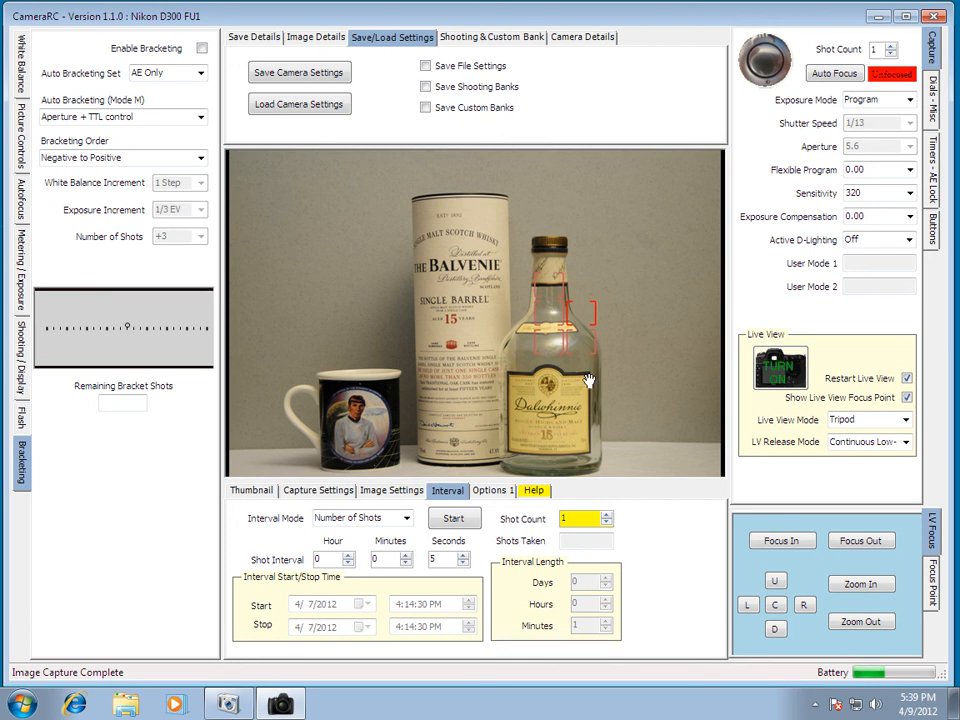